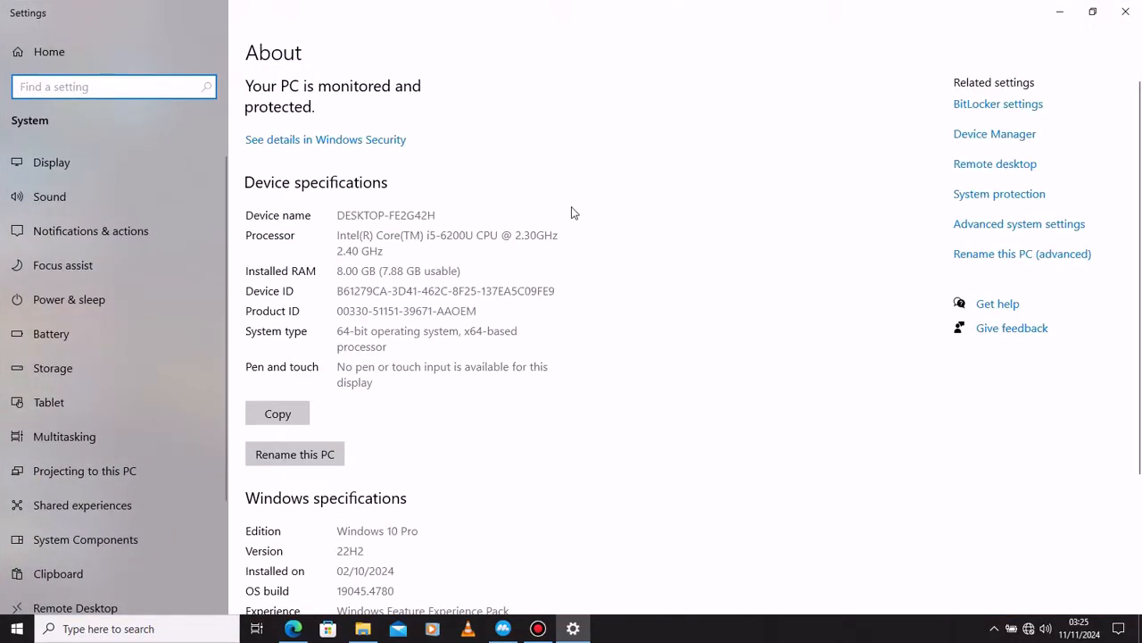
# Switch from the PC's About specifications to the MuMu Nebula page in Edge
pyautogui.click(1125, 12)
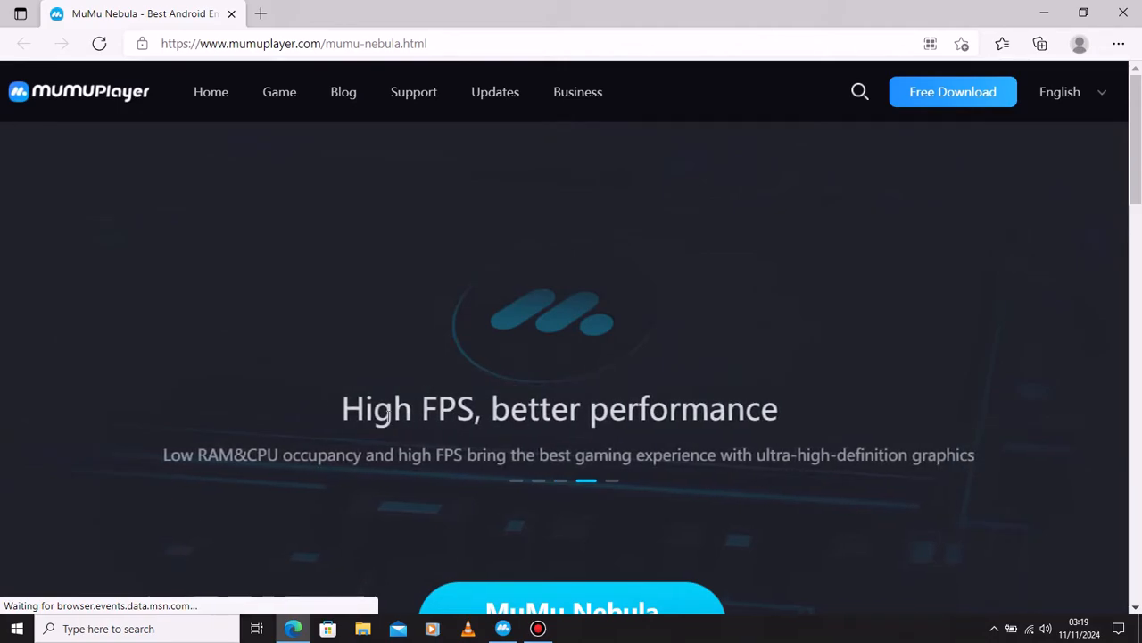
# Scroll the MuMu Nebula page past the download button to the Installation Notes
pyautogui.tripleClick(560, 408)
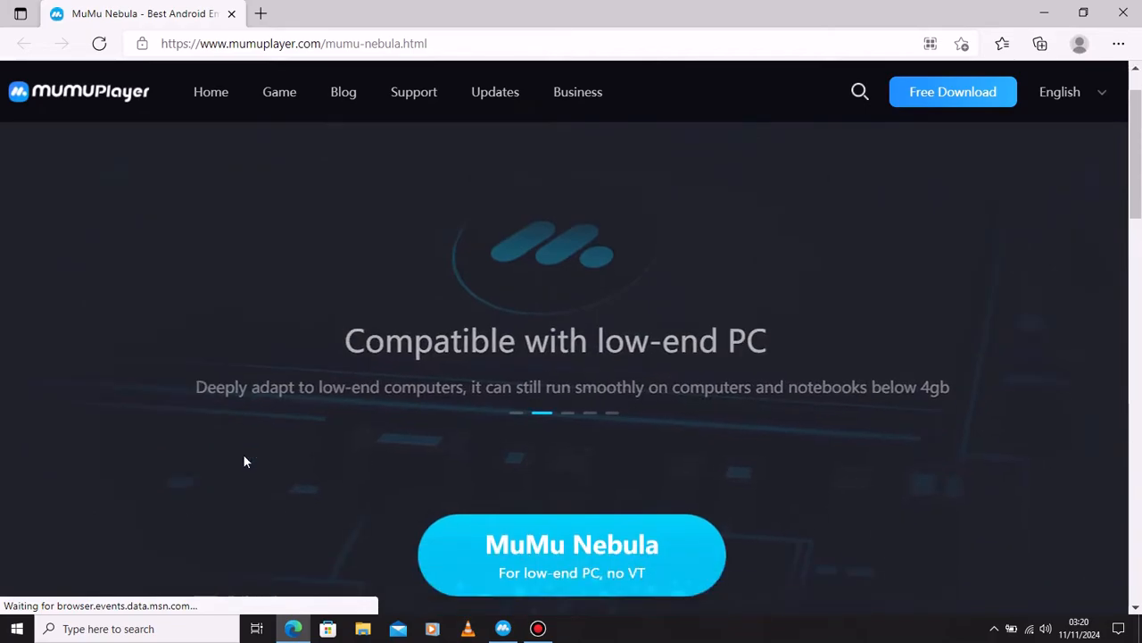
pyautogui.scroll(-3)
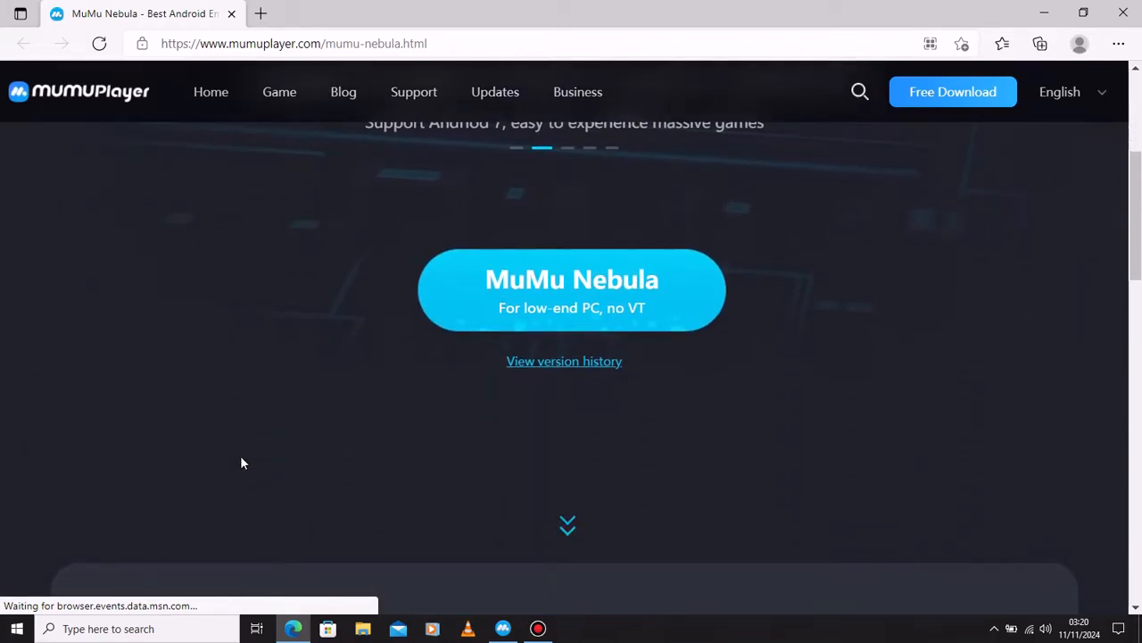
pyautogui.scroll(-3)
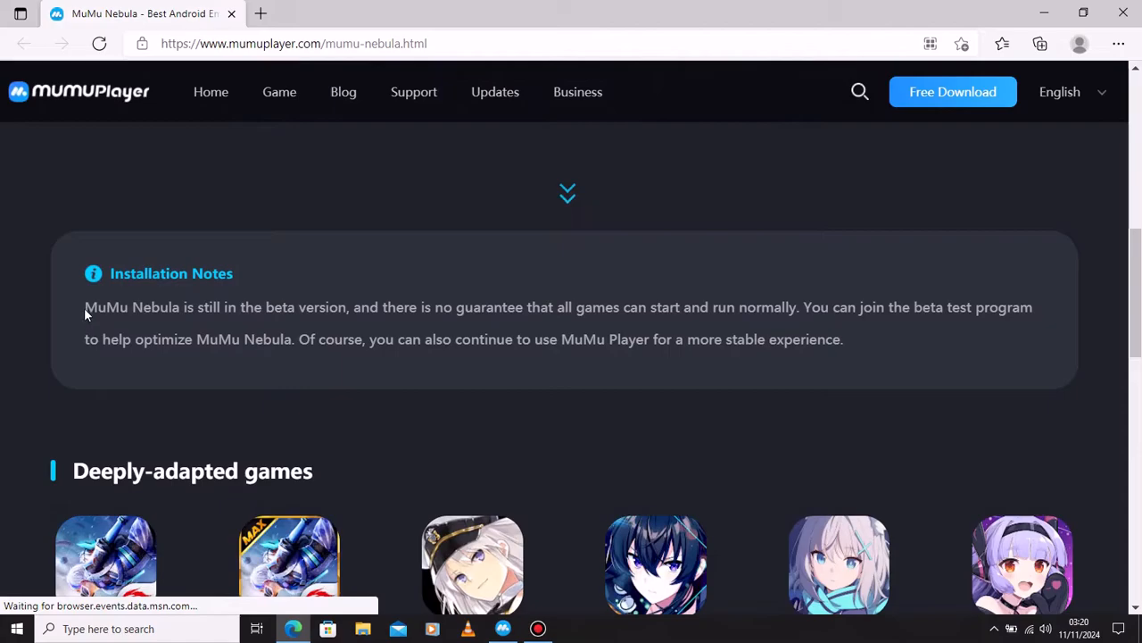
# Select the Installation Notes paragraph and browse the deeply-adapted games grid
pyautogui.moveTo(84, 307); pyautogui.dragTo(651, 339)
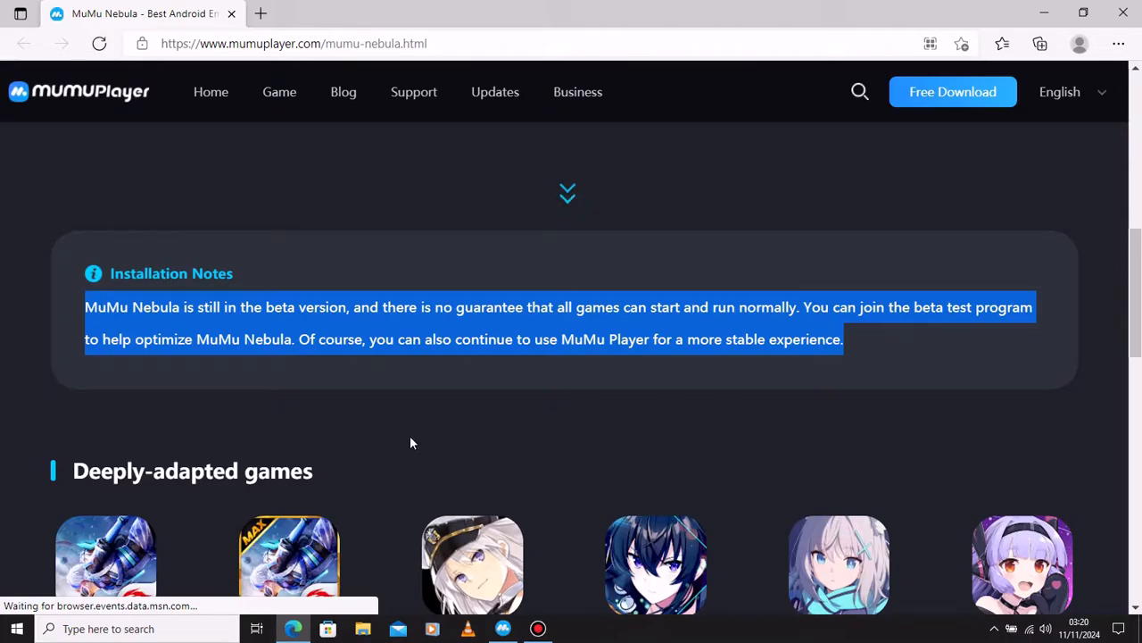
pyautogui.scroll(-3)
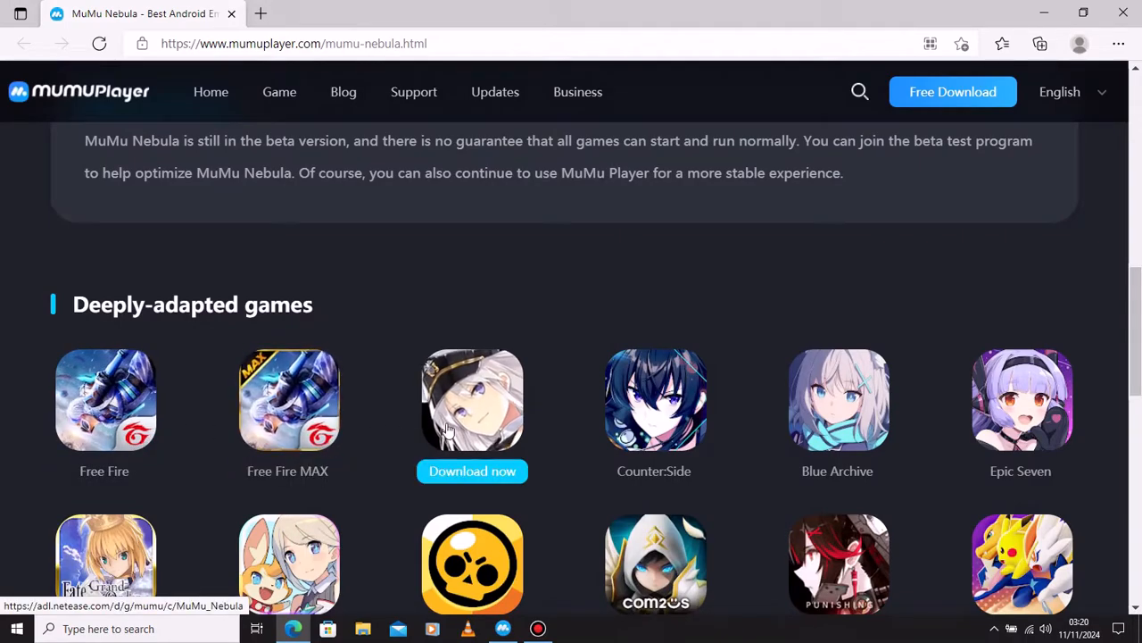
pyautogui.scroll(-3)
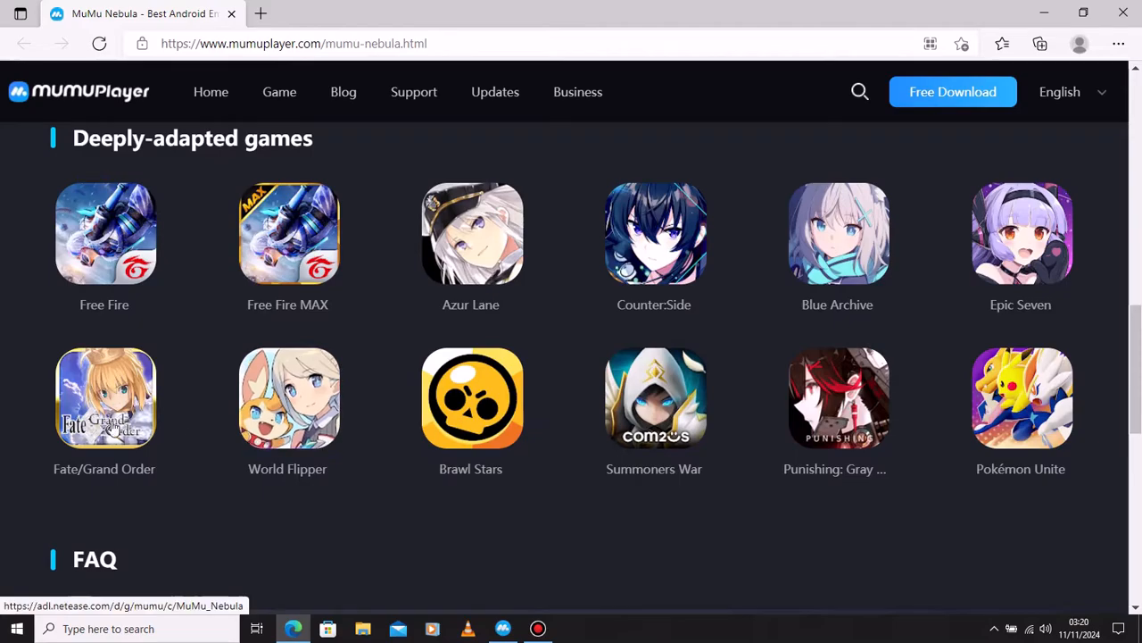
pyautogui.scroll(-3)
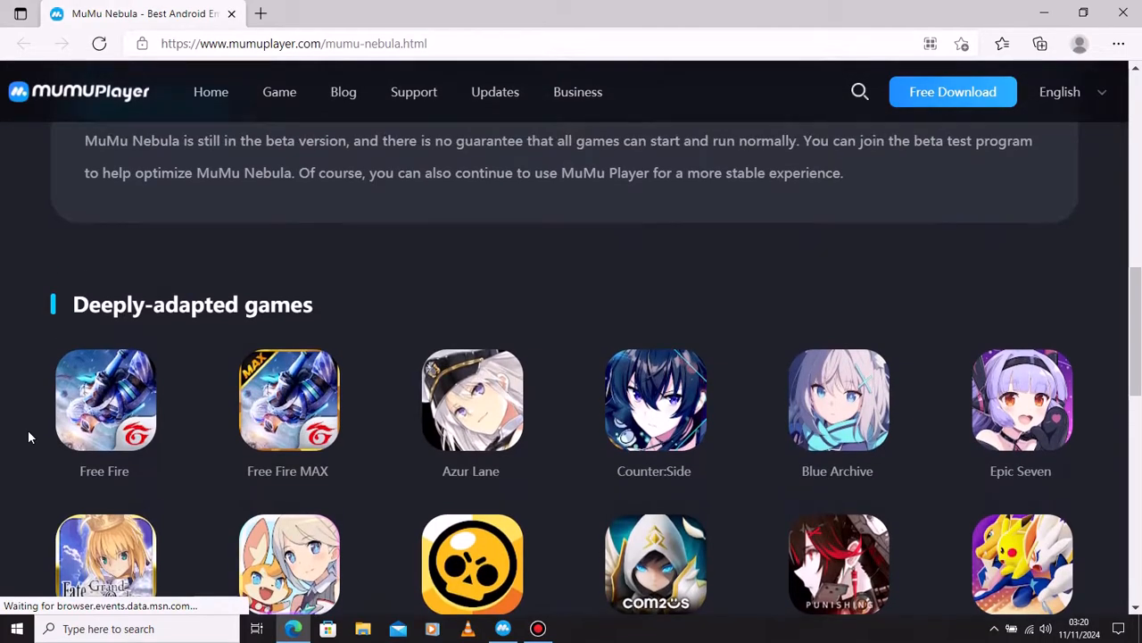
pyautogui.scroll(3)
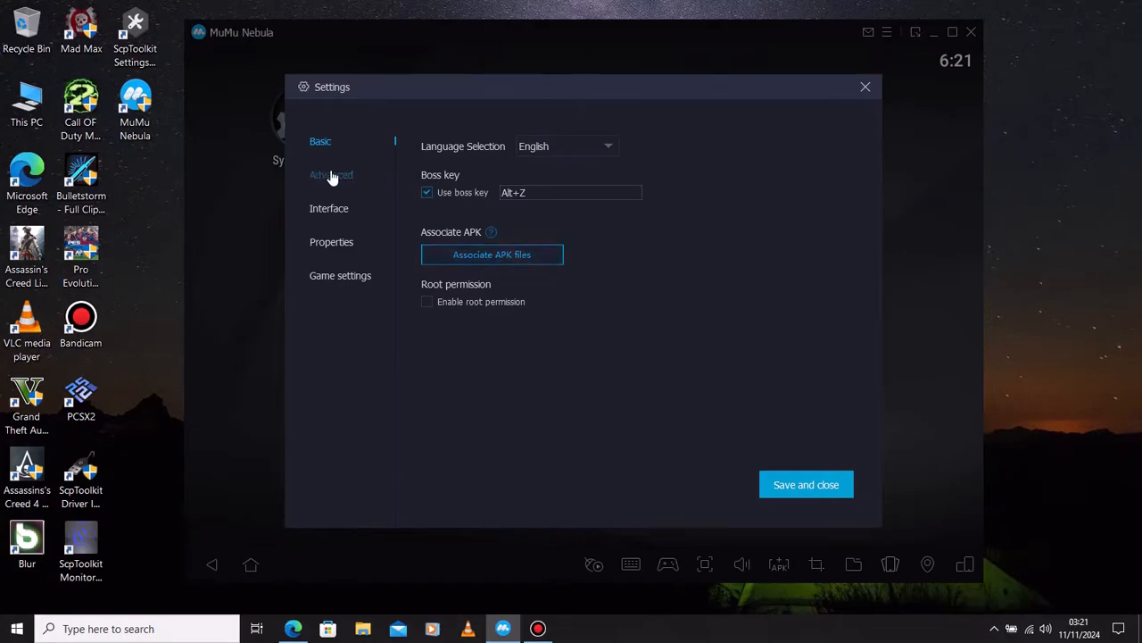
# Check the Advanced and Interface emulator settings, then save and close Settings
pyautogui.click(331, 174)
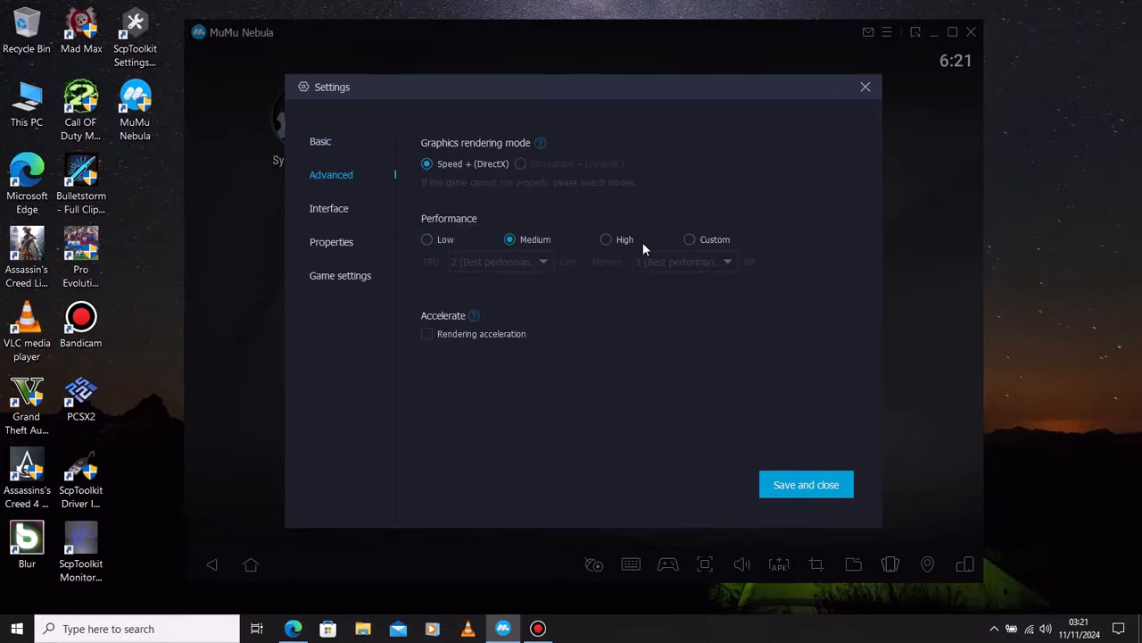
pyautogui.moveTo(473, 315)
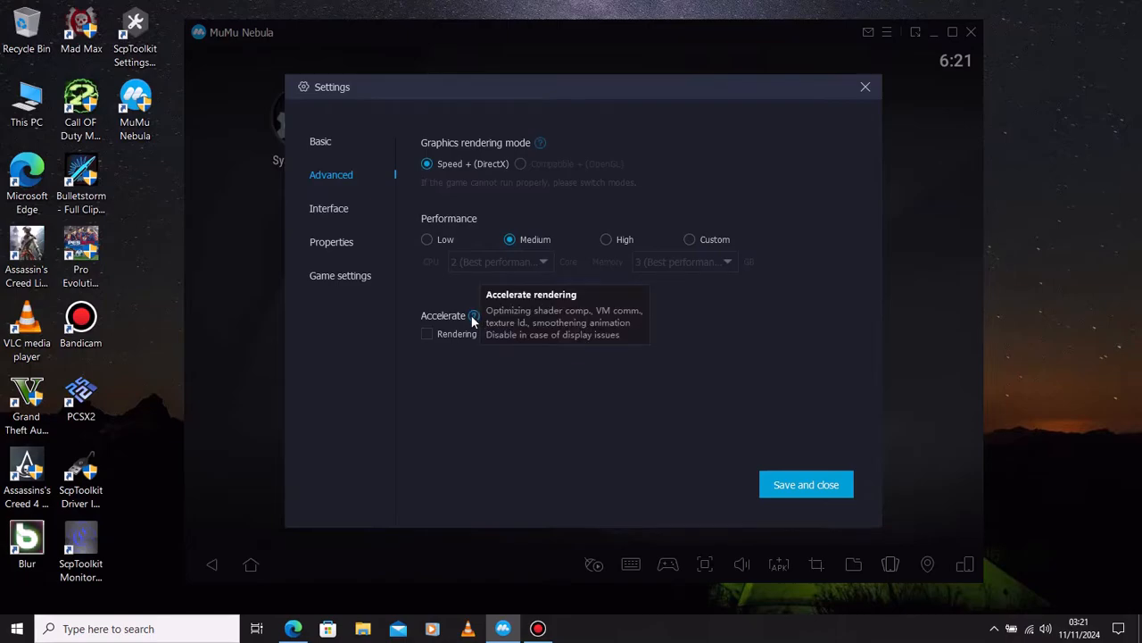
pyautogui.click(328, 208)
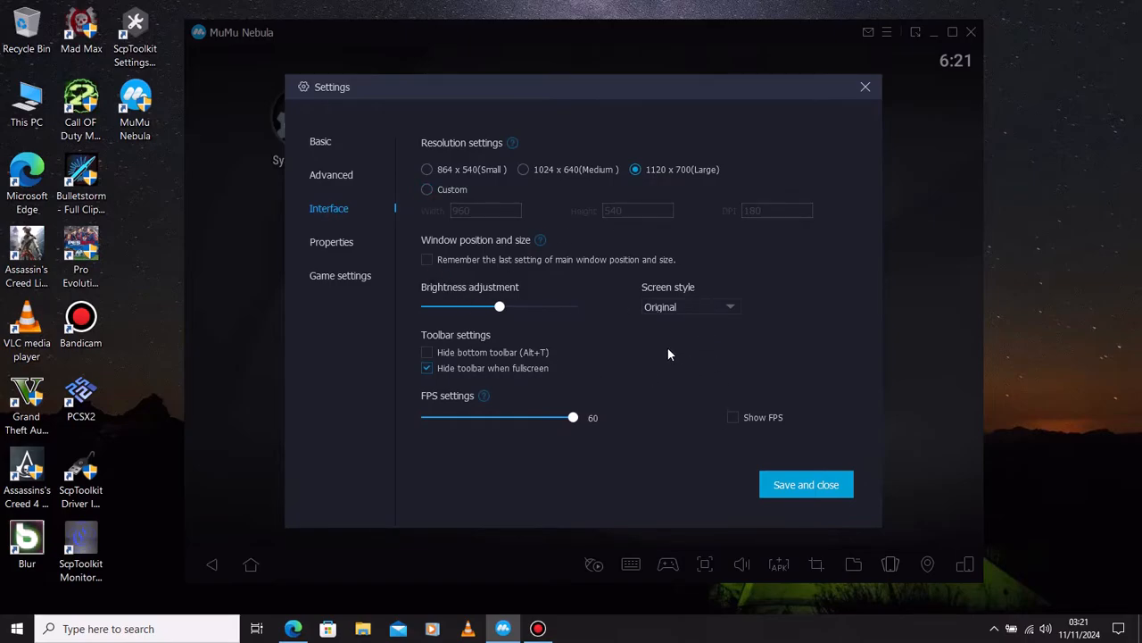
pyautogui.click(331, 240)
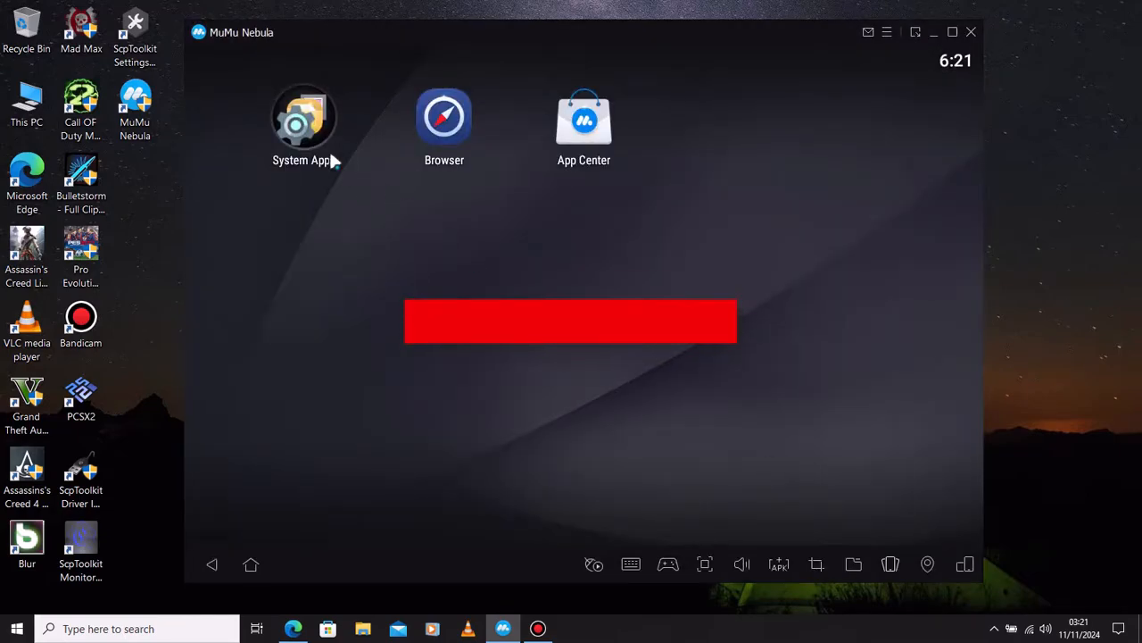
# Open Android Settings from System Apps and scroll down to Storage and Memory
pyautogui.click(303, 116)
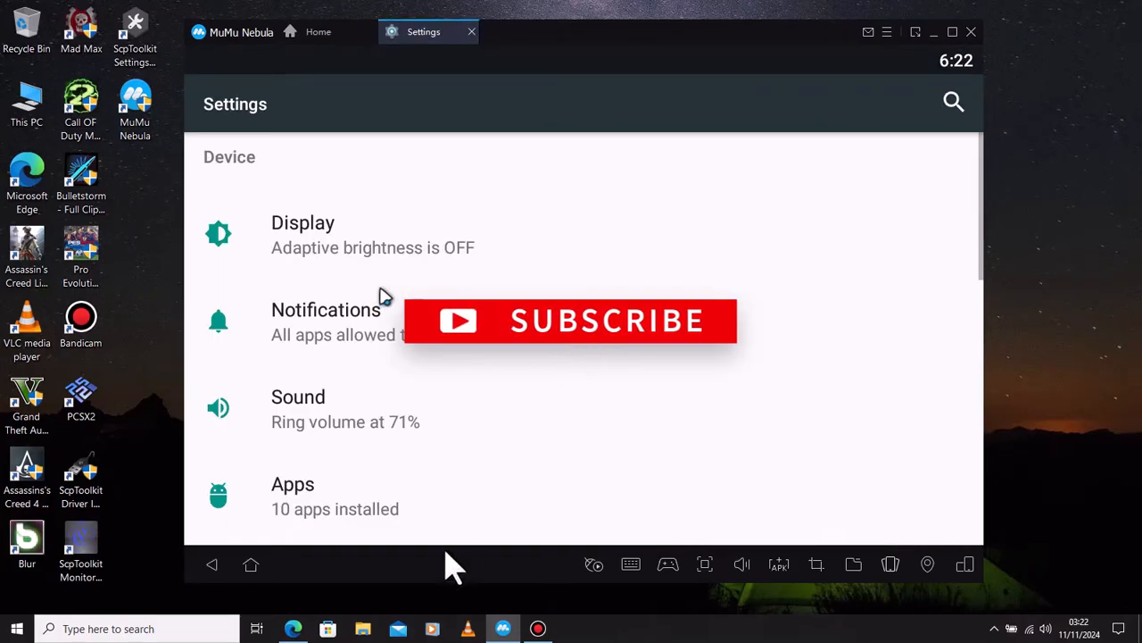
pyautogui.scroll(-3)
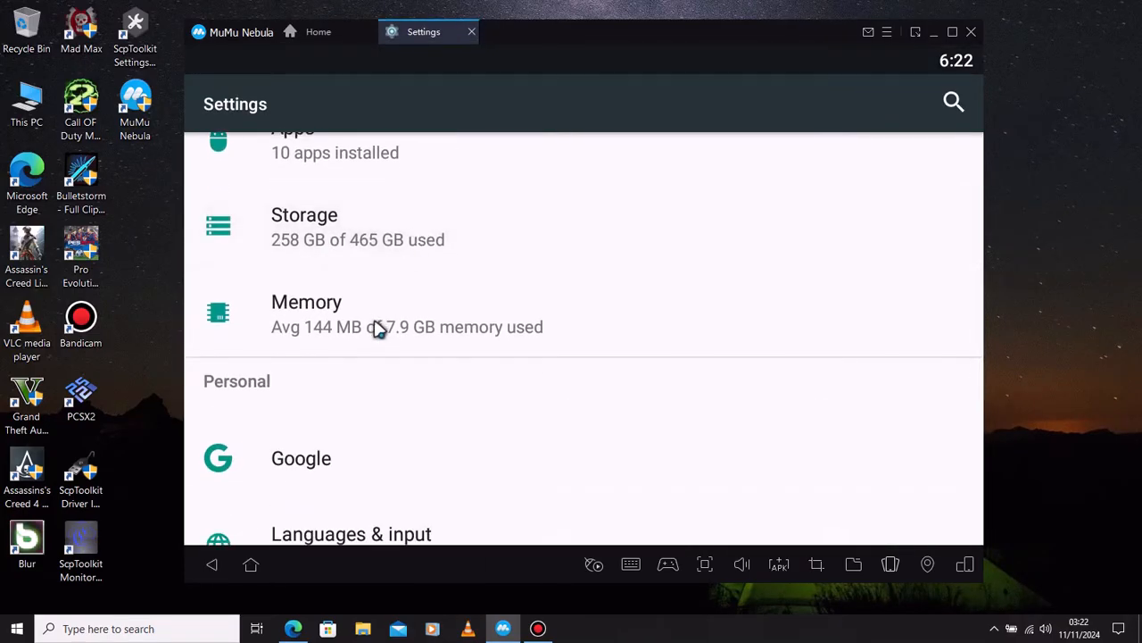